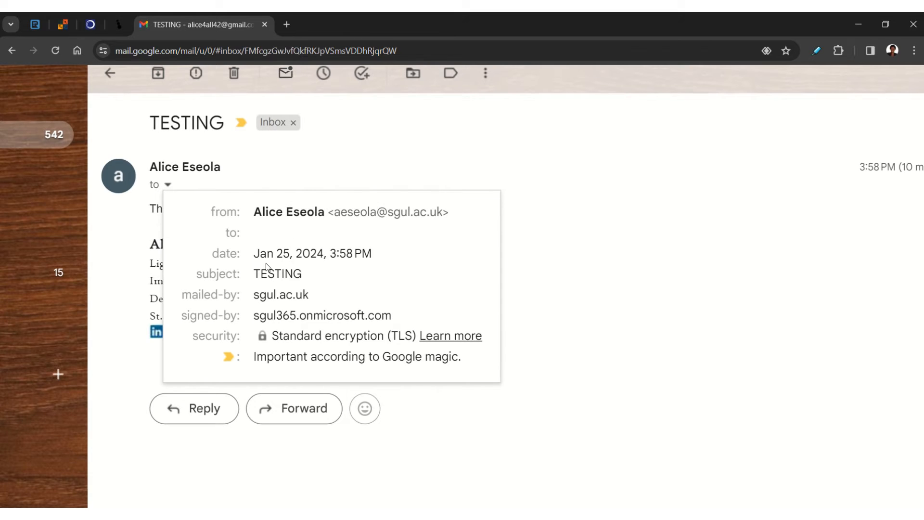
mouse_move(250, 247)
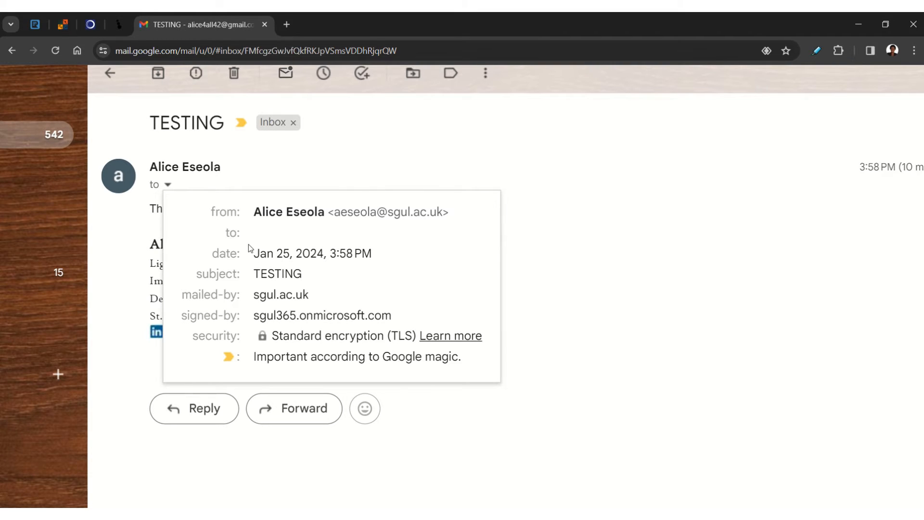
mouse_move(254, 241)
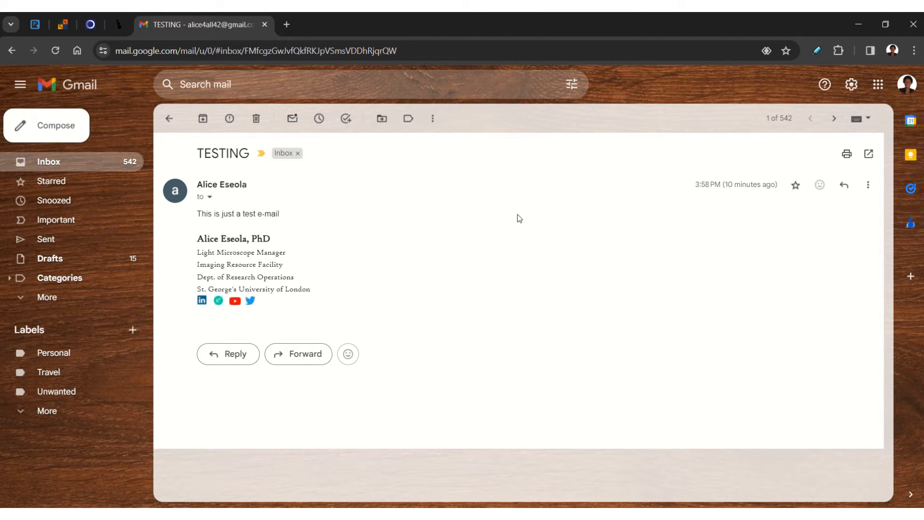
Expand the TESTING email's sender details to confirm the to: line is blank
click(210, 197)
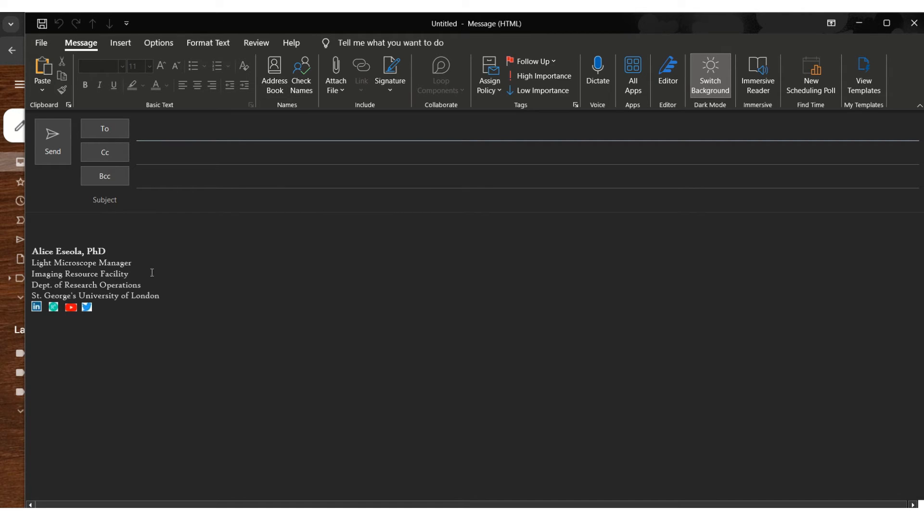
mouse_move(66, 118)
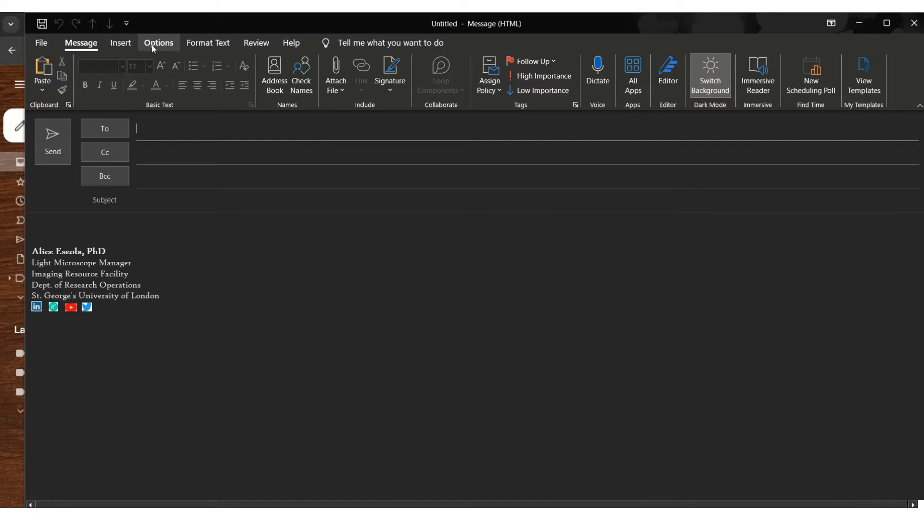
Hide the Bcc field from the message Options, then show it again
click(158, 42)
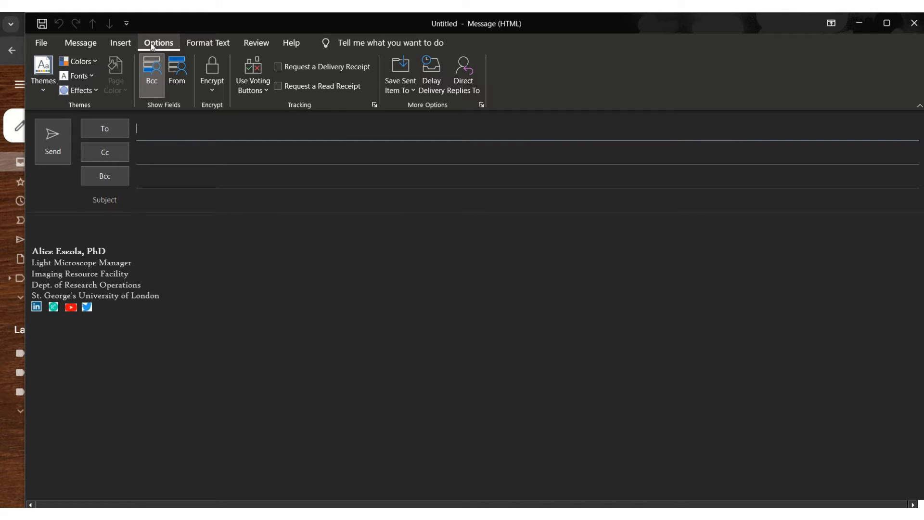
click(151, 75)
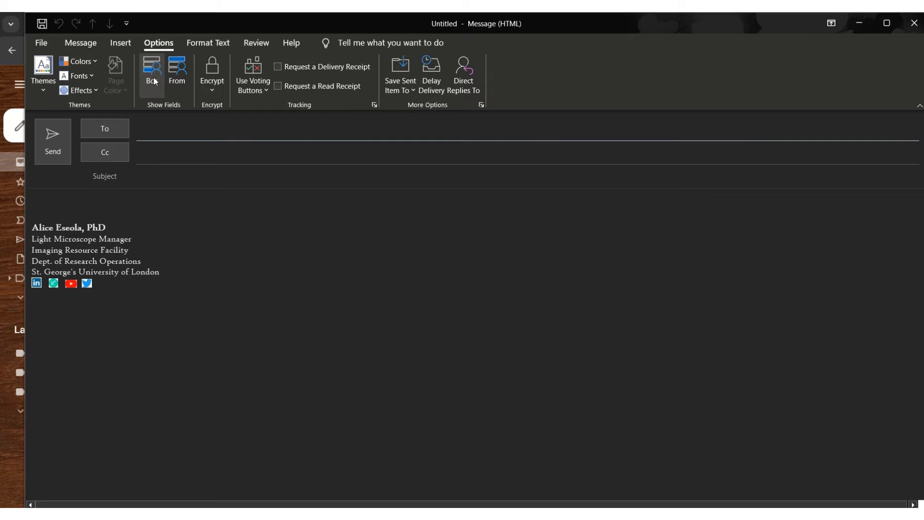
mouse_move(152, 71)
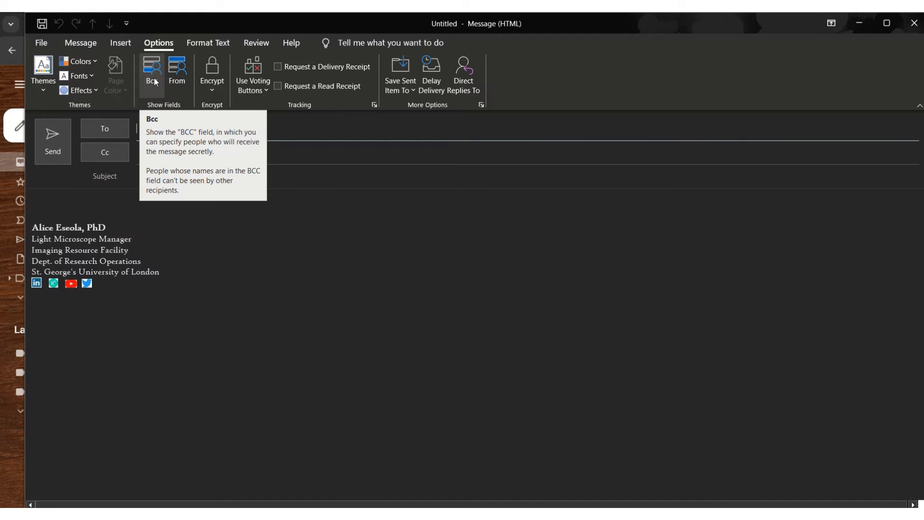
click(151, 71)
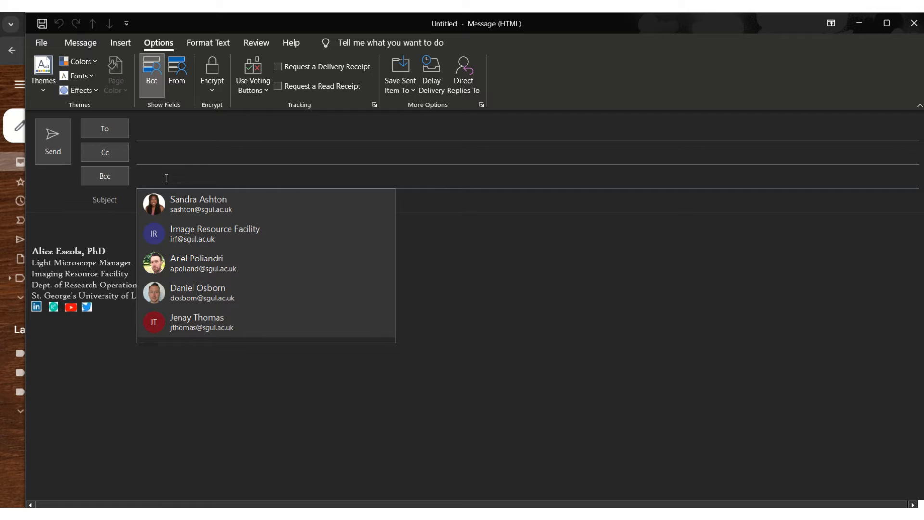
Enter 'alice' in Bcc and add two suggested contacts, including the Gmail address
text(alice Eseola; a)
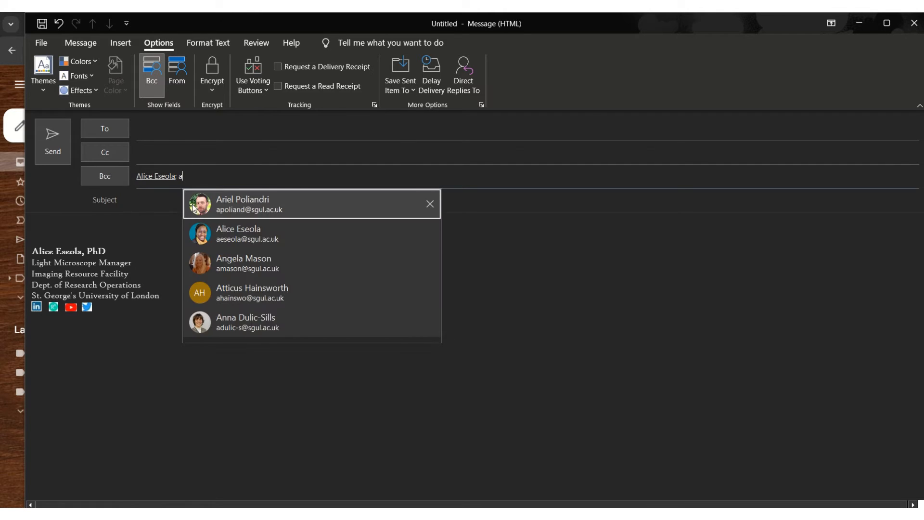
text(lice)
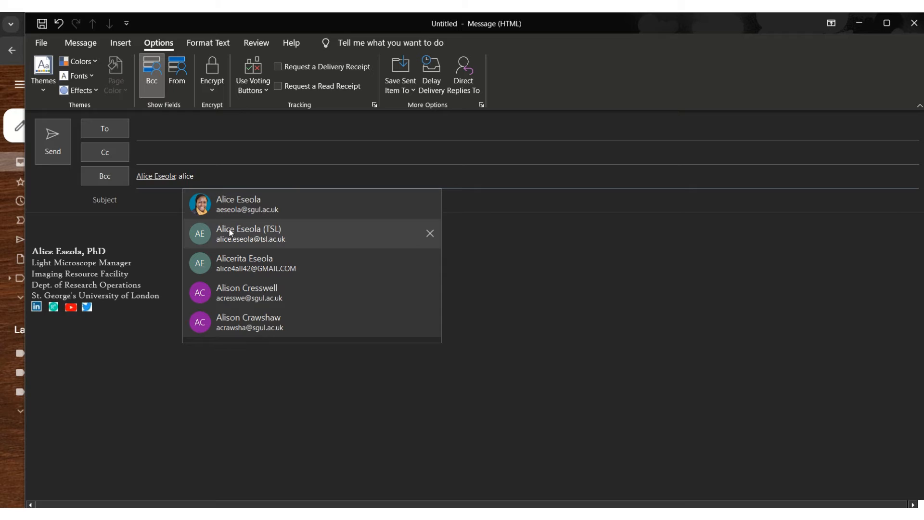
mouse_move(248, 272)
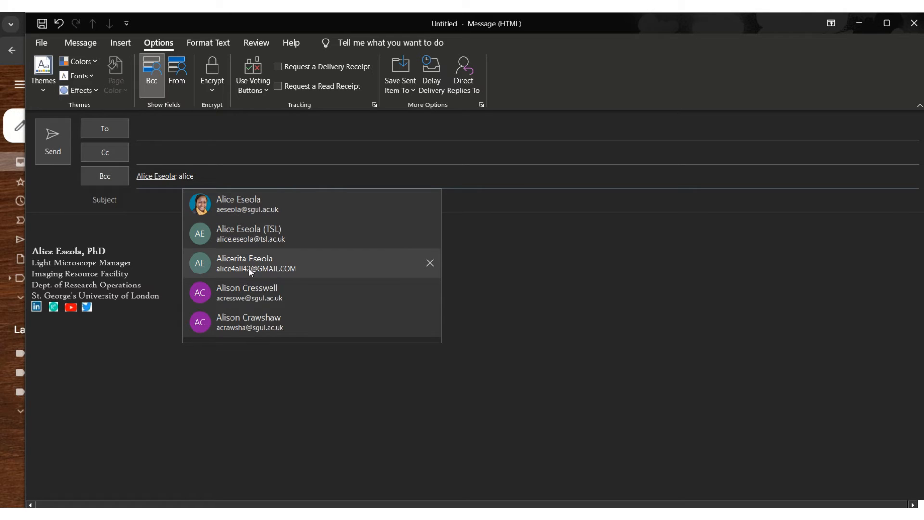
click(255, 263)
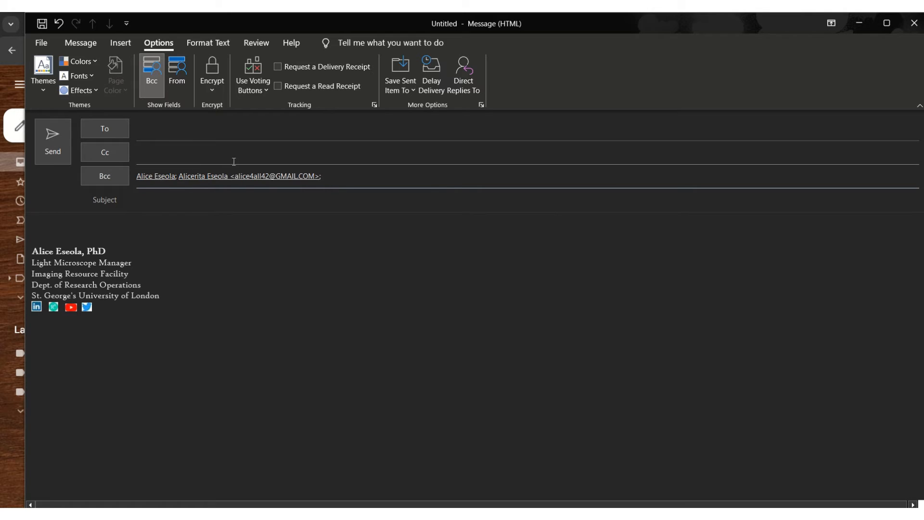
mouse_move(111, 247)
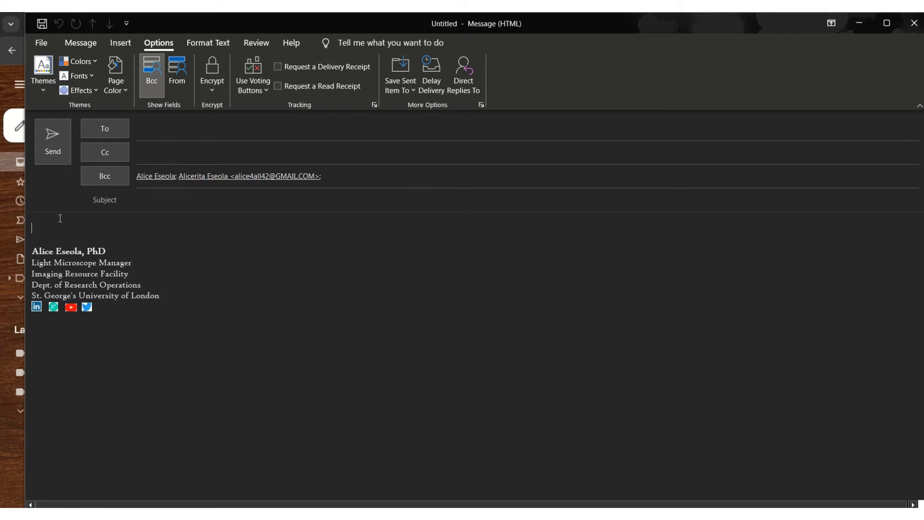
Write 'This is just a test e-mail FOR YOU', address To to 'ali', start subject 'testin'
text(This is just a test e-mail)
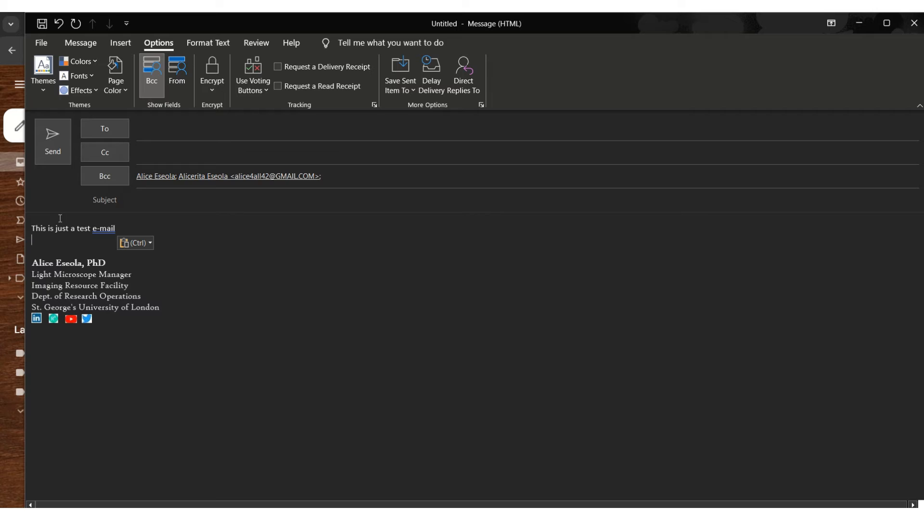
mouse_move(130, 234)
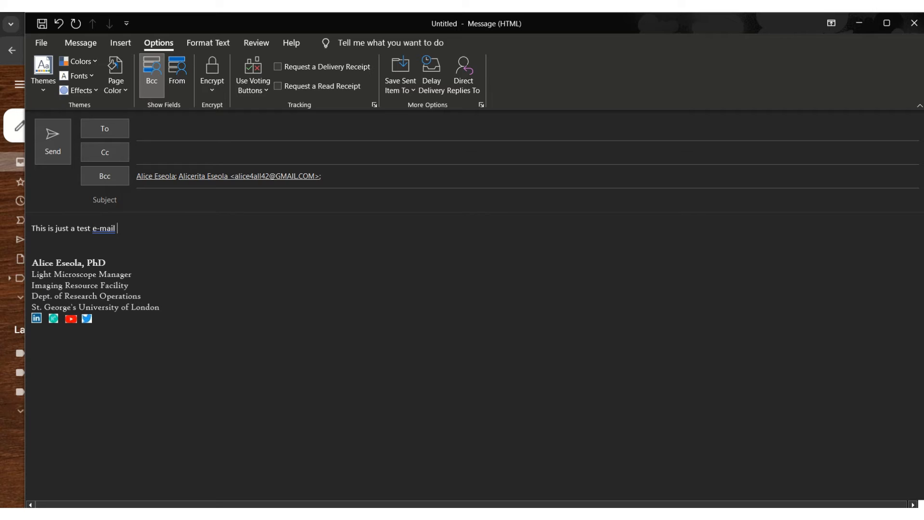
text(FOR)
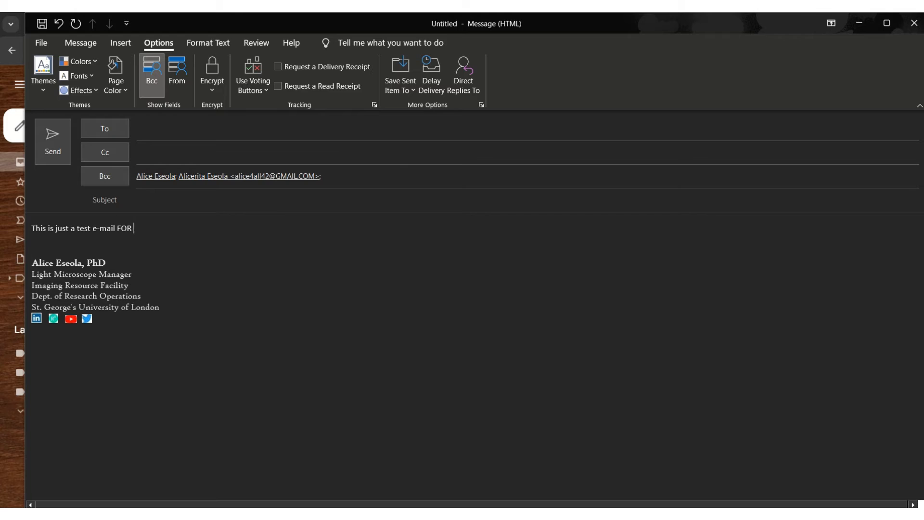
text(YOU)
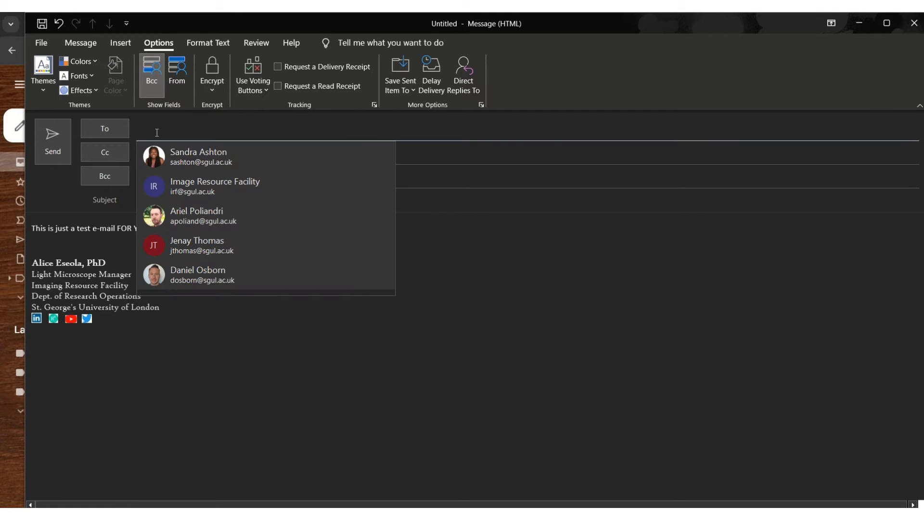
text(ali)
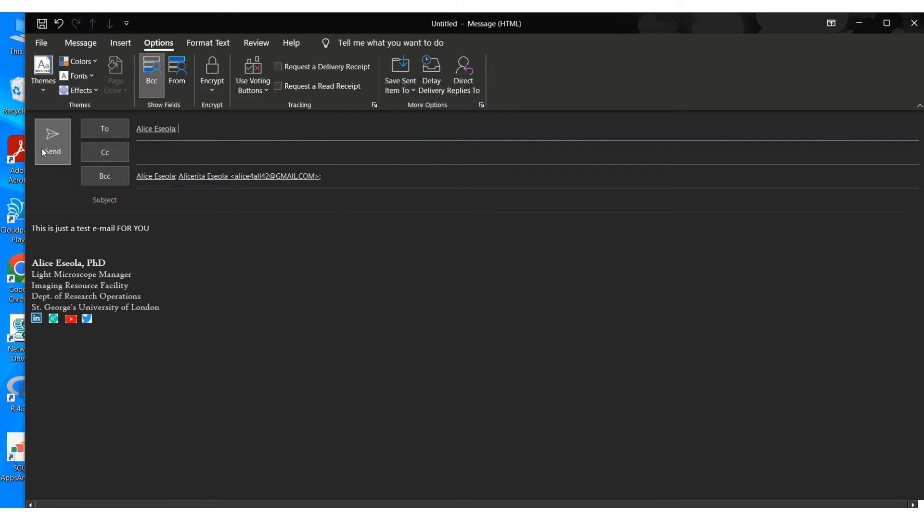
text(t)
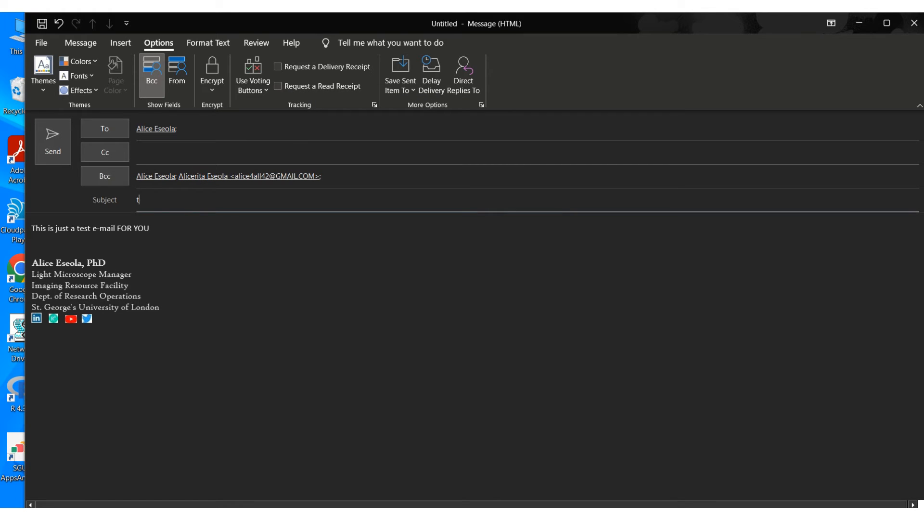
text(estin)
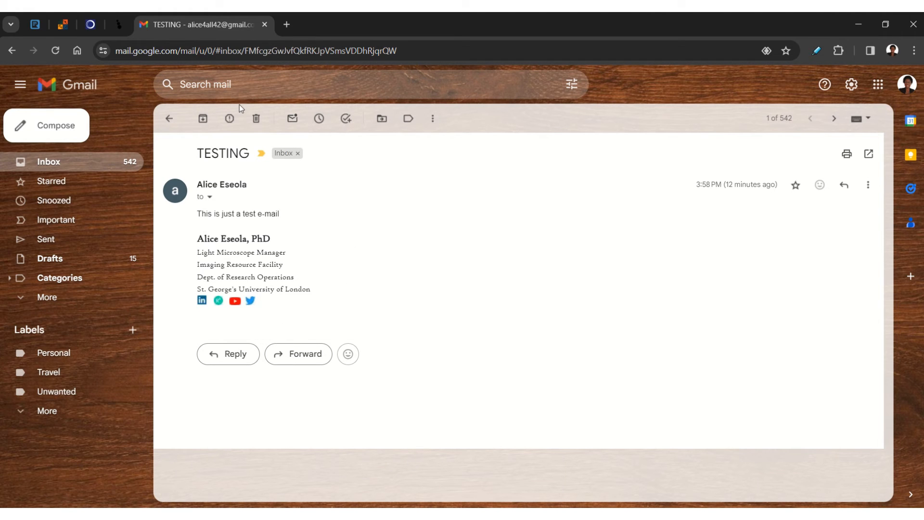
Delete the old TESTING message and open the newly arrived 'testing 2' email
click(255, 119)
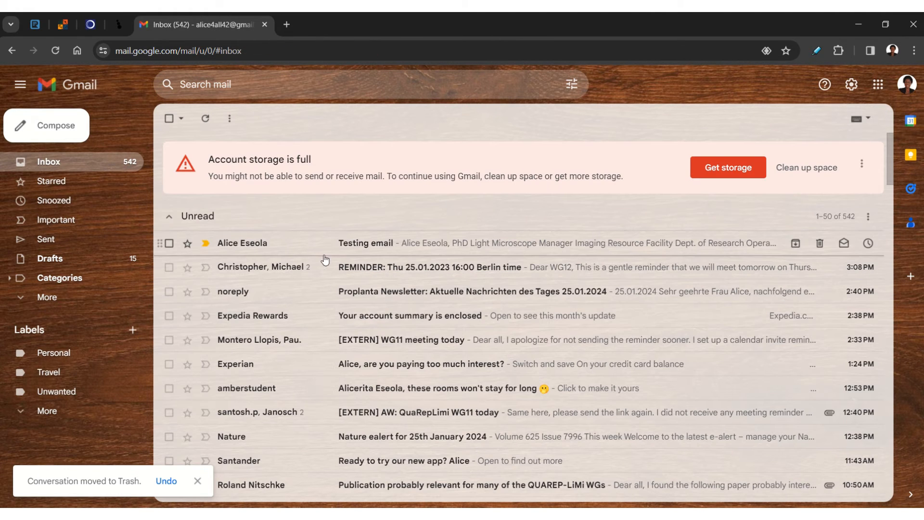
mouse_move(274, 233)
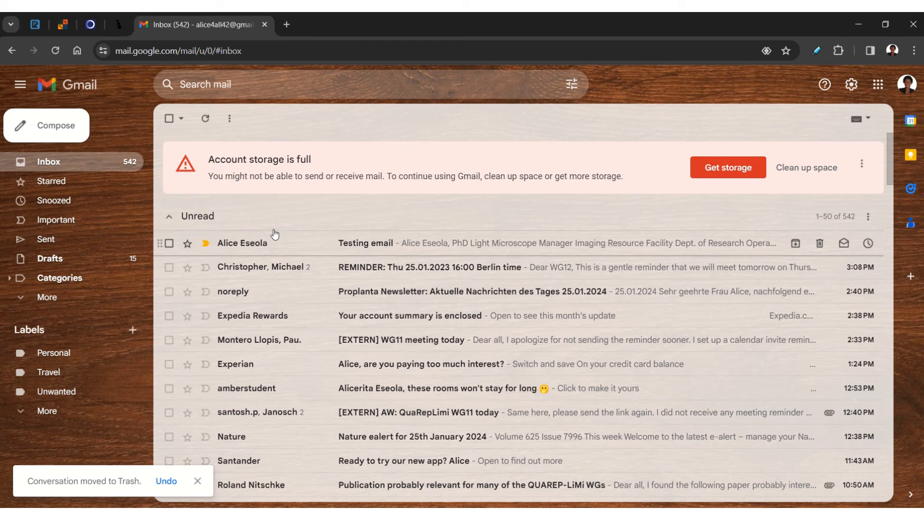
click(366, 243)
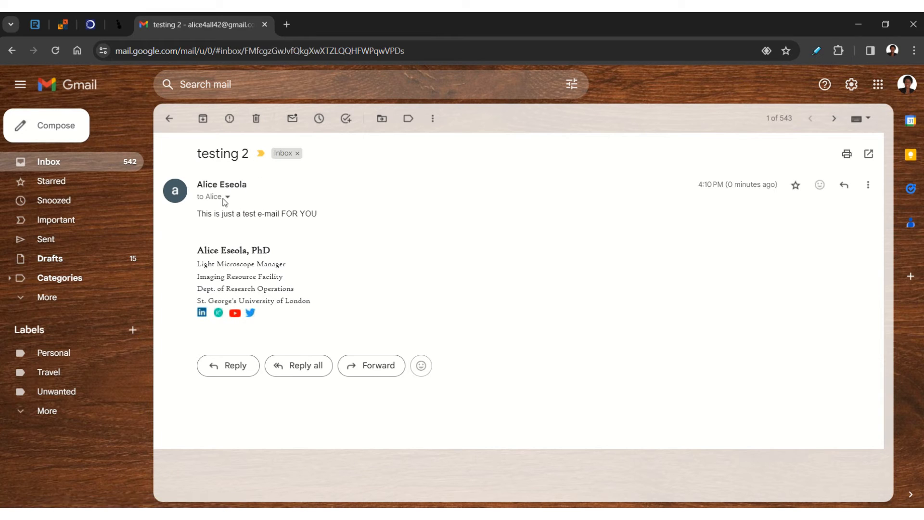
mouse_move(227, 196)
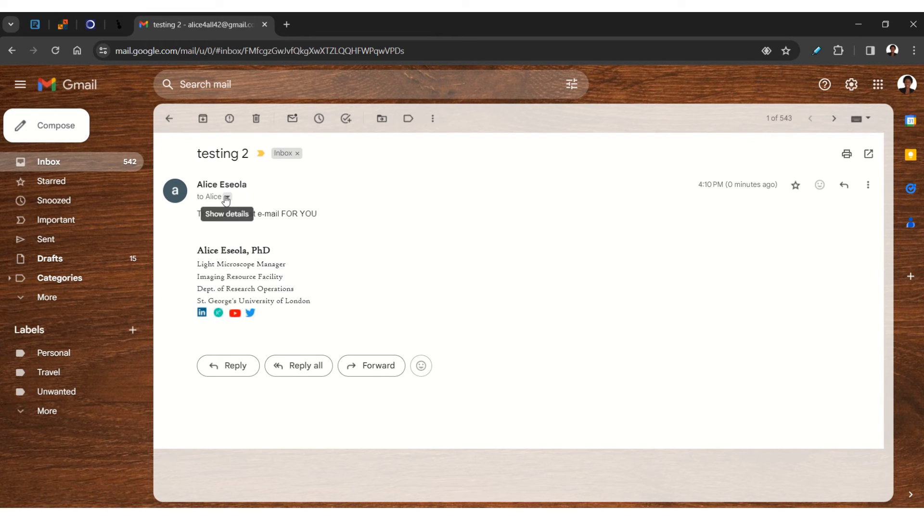
View the 'testing 2' recipient details showing Alice's own address, then trash it
click(226, 197)
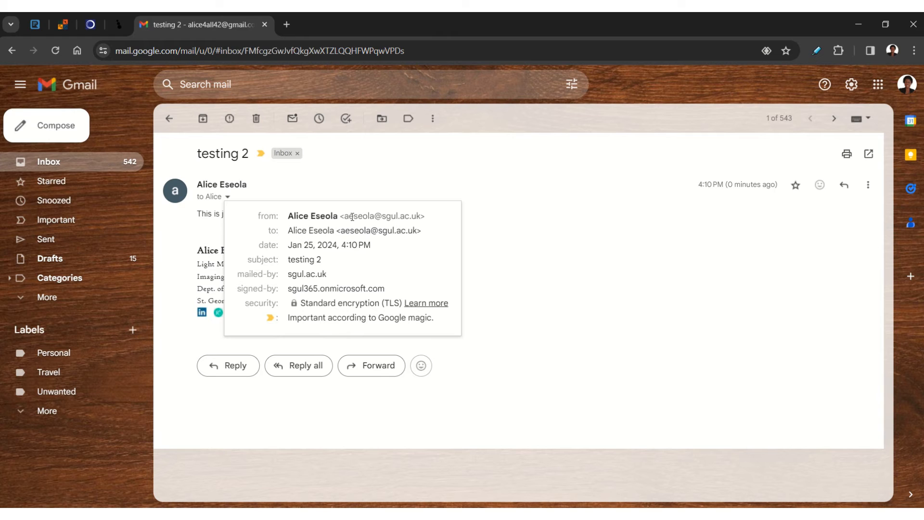
mouse_move(336, 239)
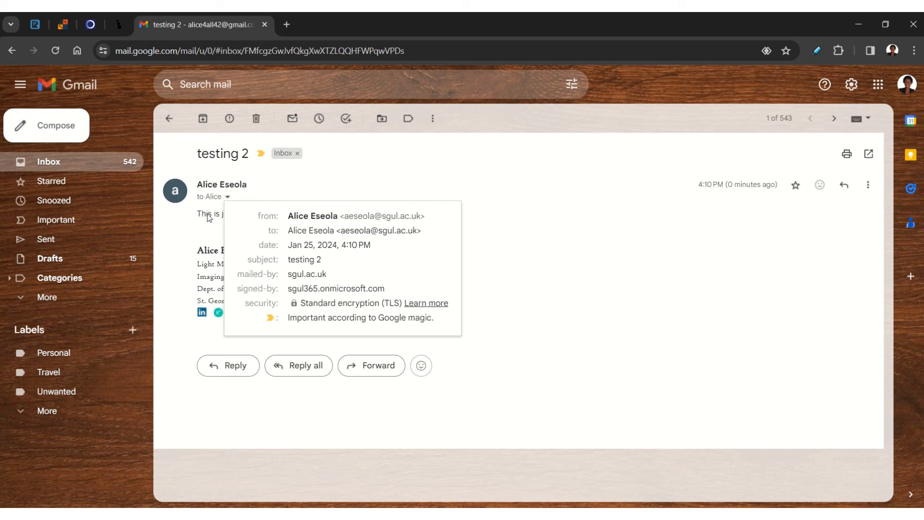
mouse_move(330, 478)
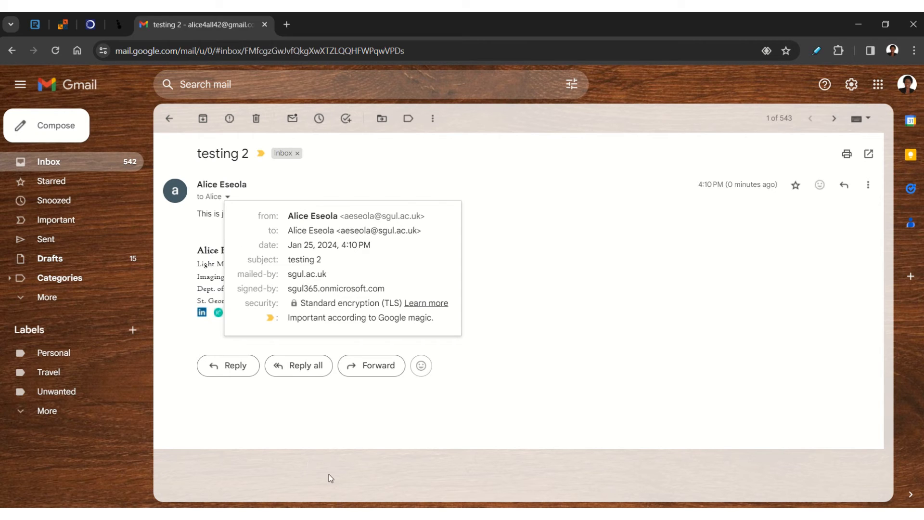
click(256, 118)
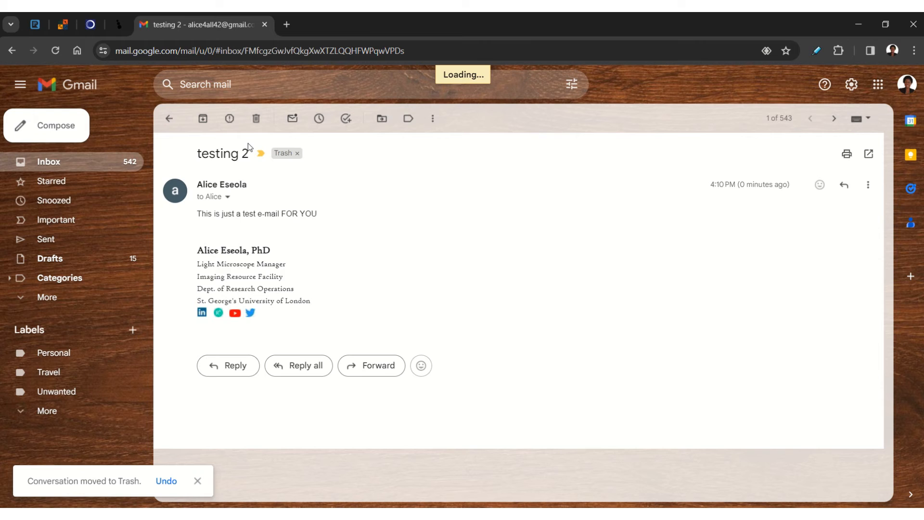
click(211, 197)
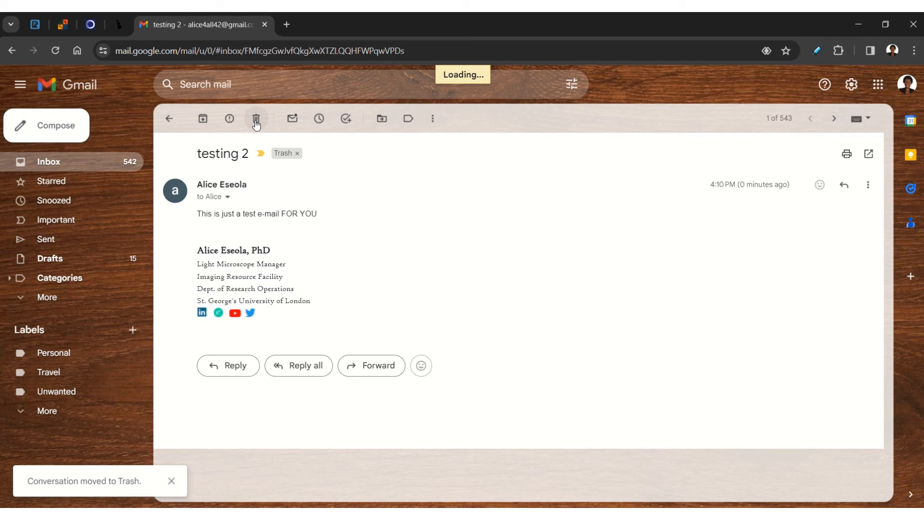
mouse_move(212, 127)
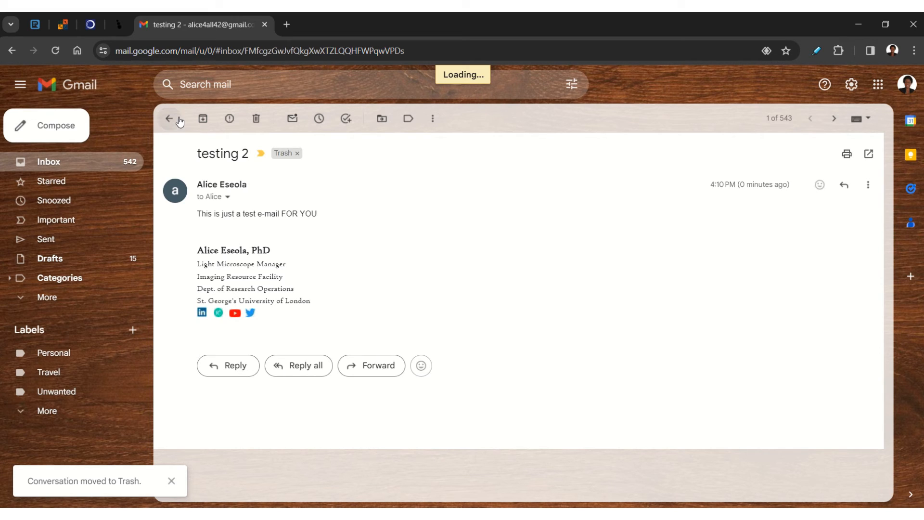
mouse_move(169, 118)
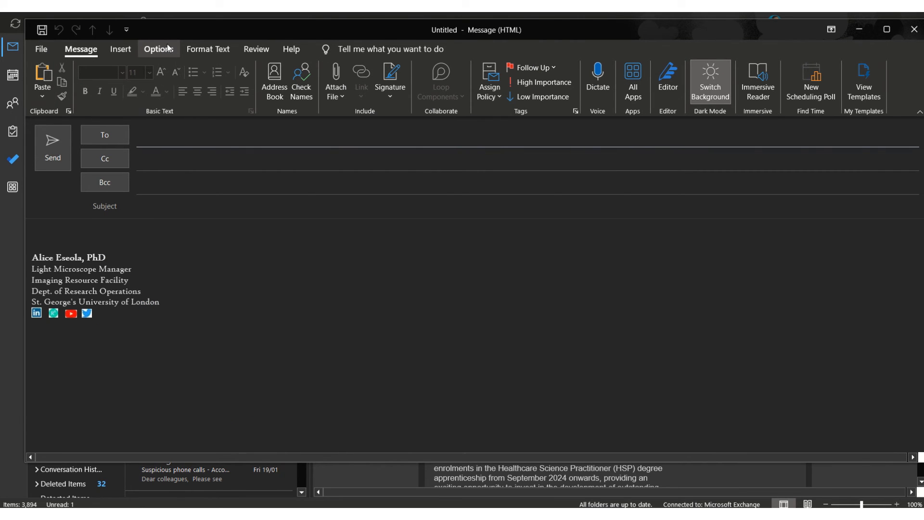
Turn on the Bcc line via Options and add the Gmail contact by typing 'alice'
click(158, 49)
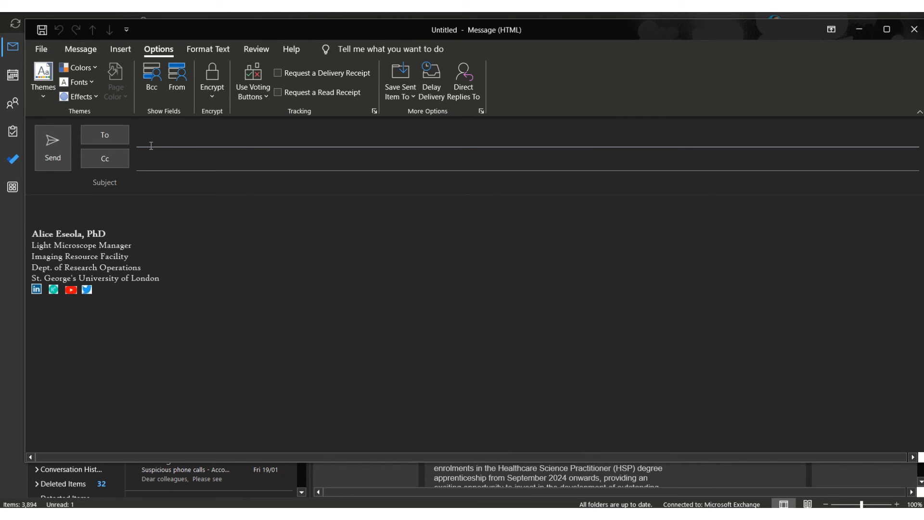
mouse_move(170, 157)
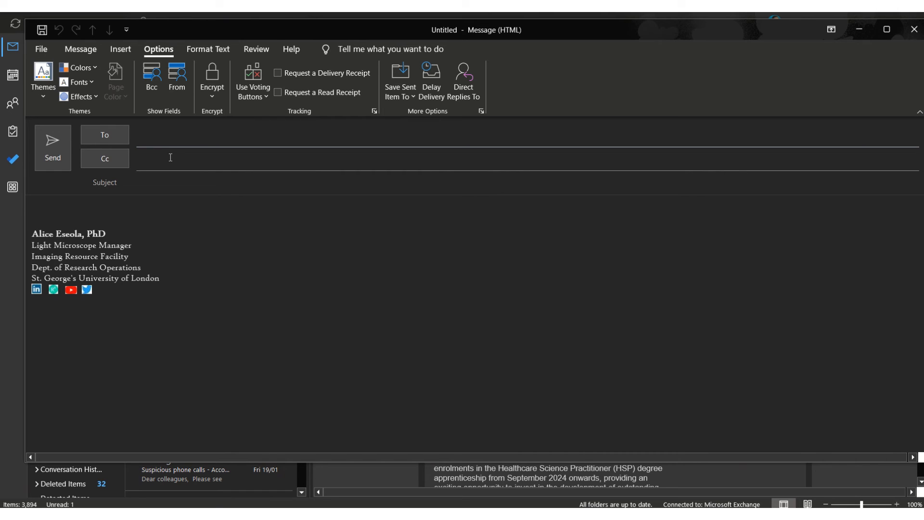
mouse_move(259, 148)
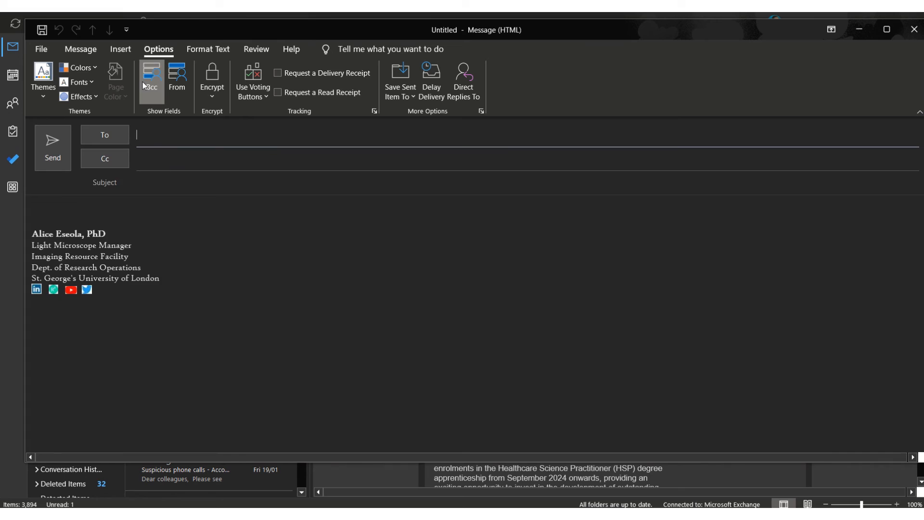
click(152, 77)
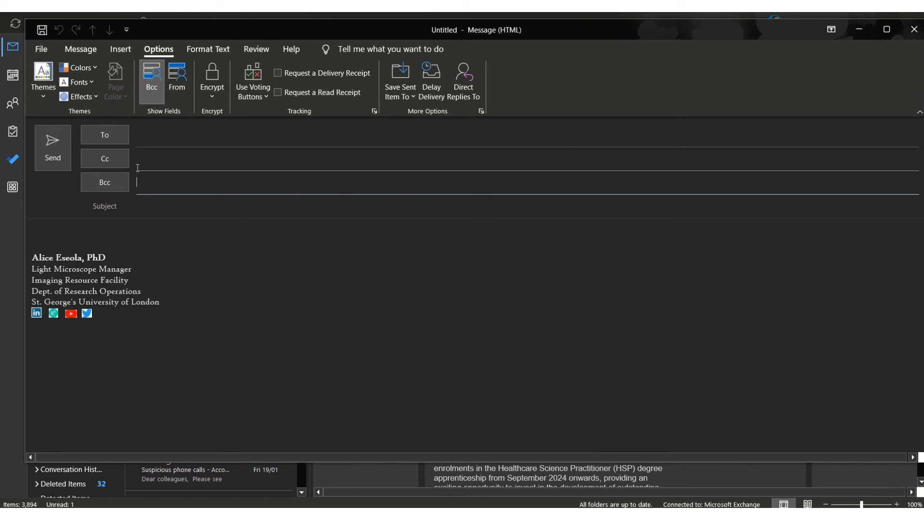
text(alice)
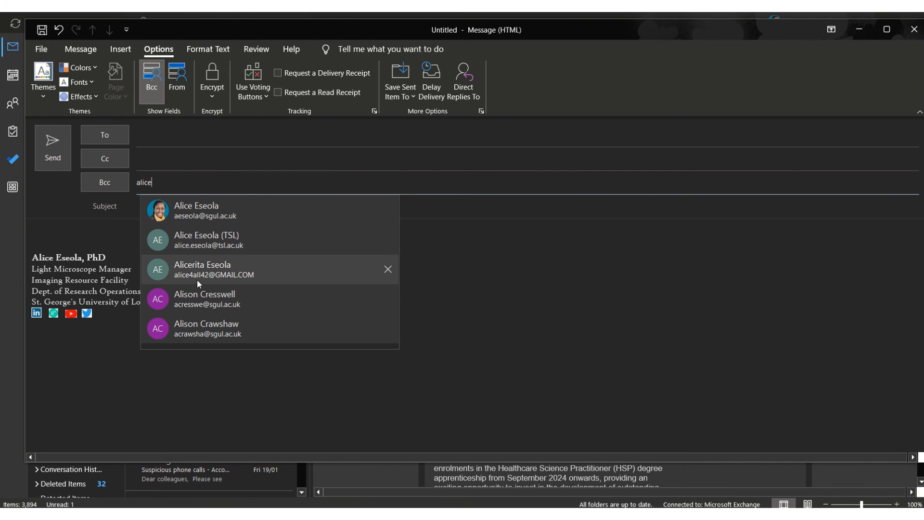
click(52, 147)
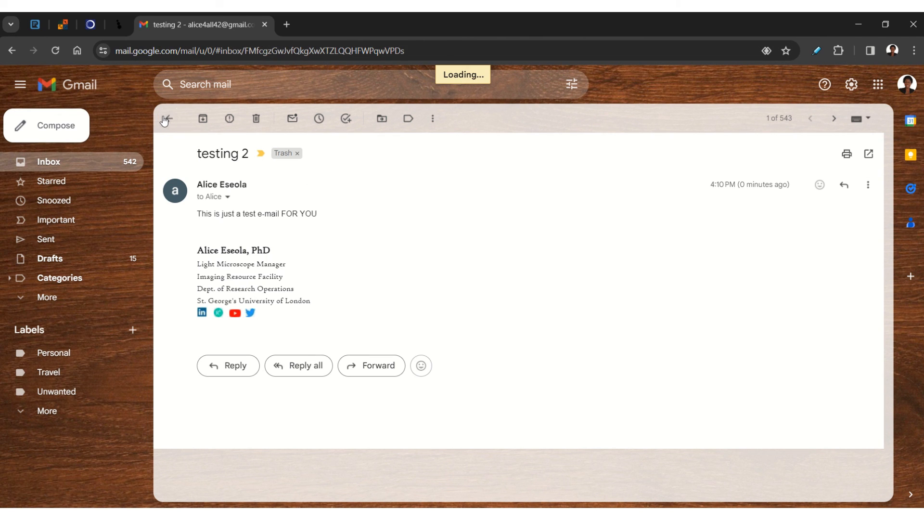
mouse_move(176, 126)
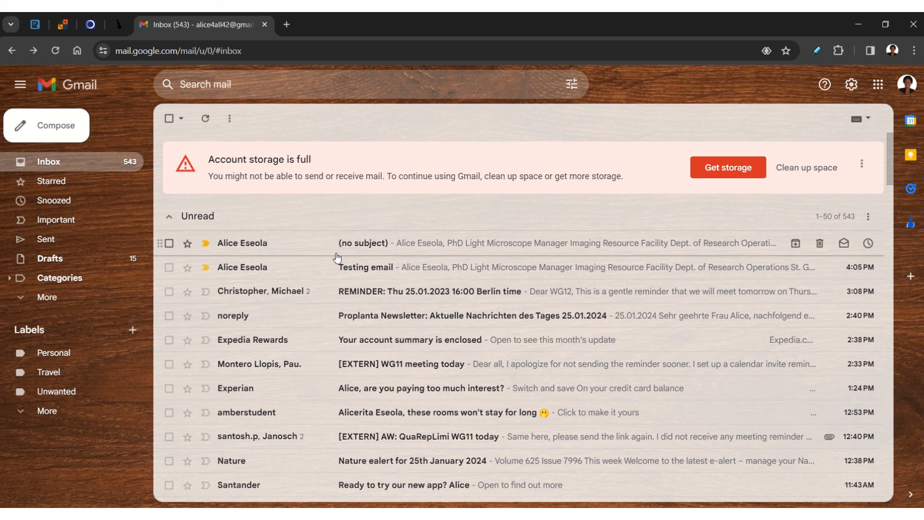
mouse_move(362, 253)
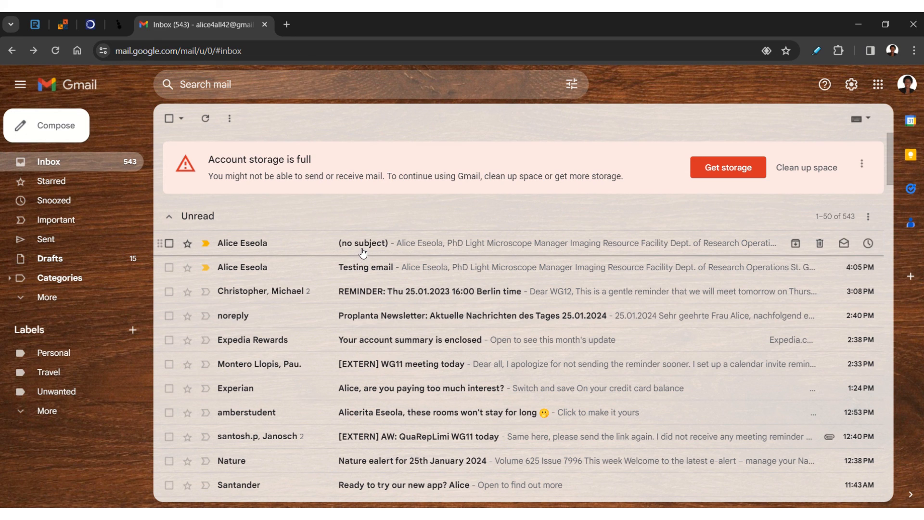
Open the (no subject) email and expand its details showing a blank to line
click(363, 242)
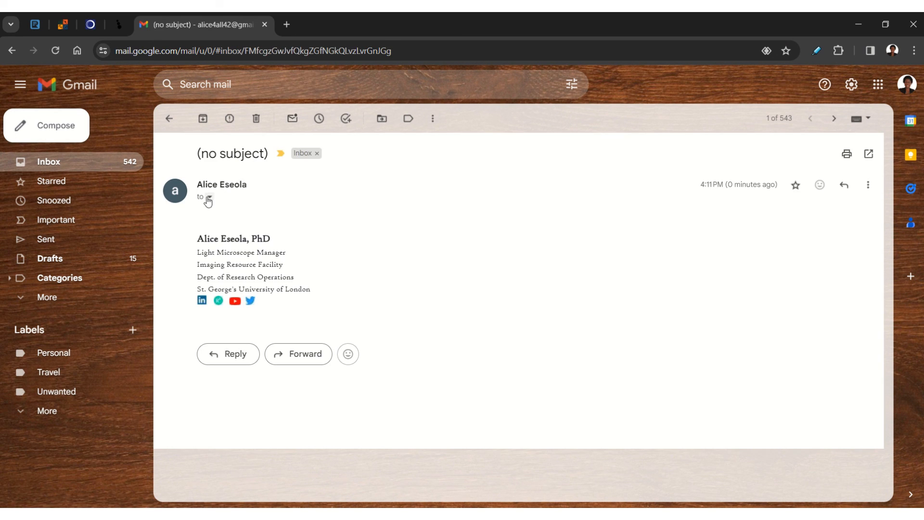
click(212, 196)
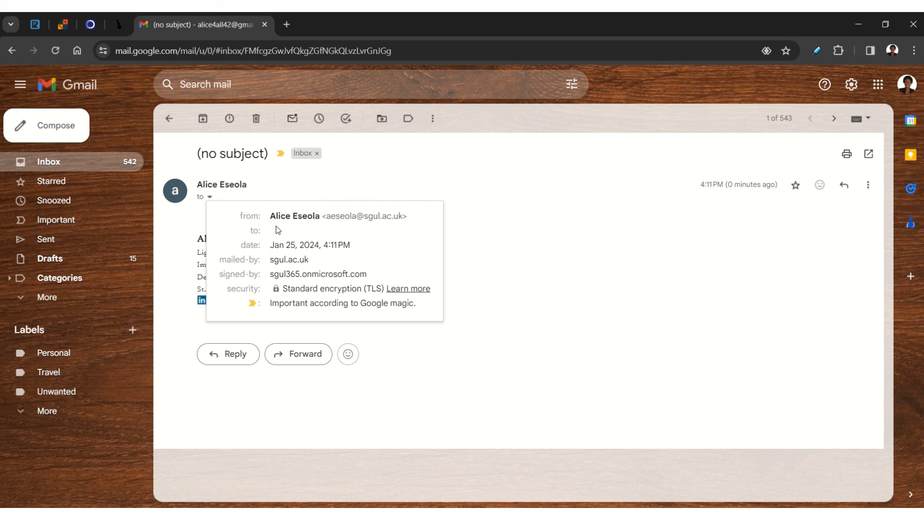
mouse_move(434, 307)
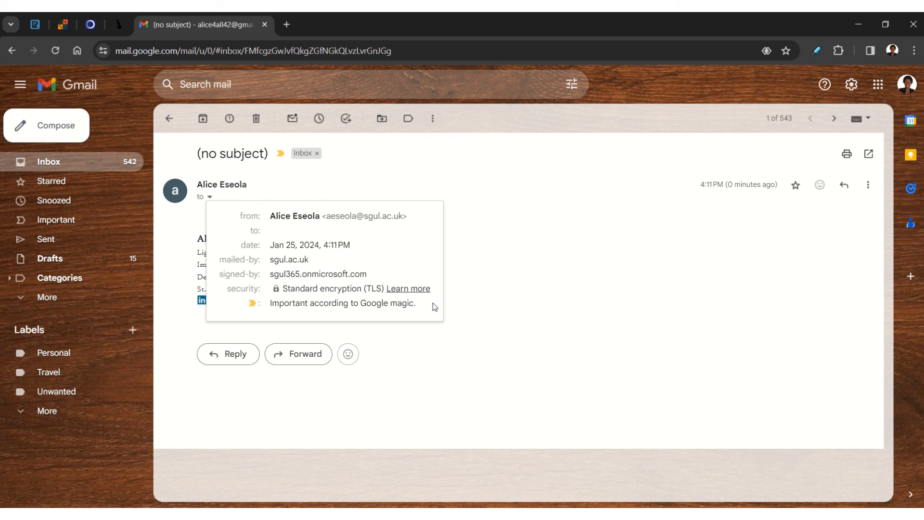
mouse_move(436, 381)
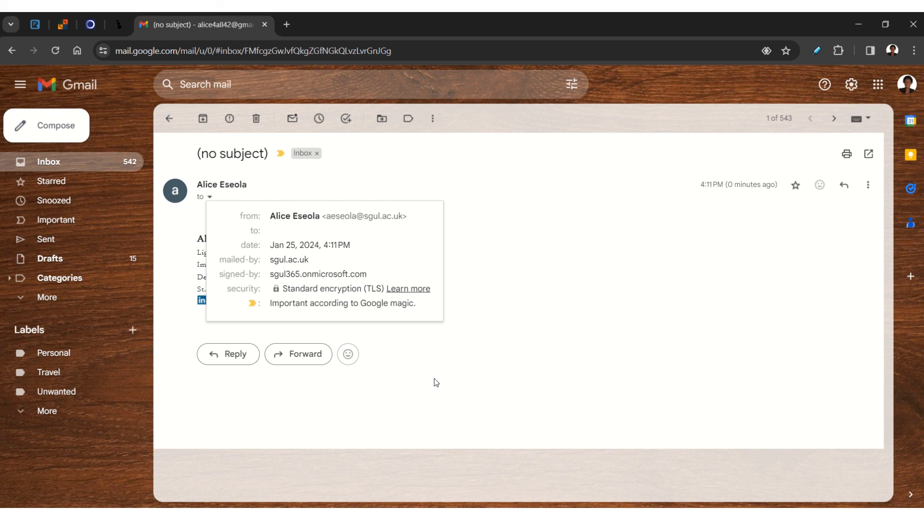